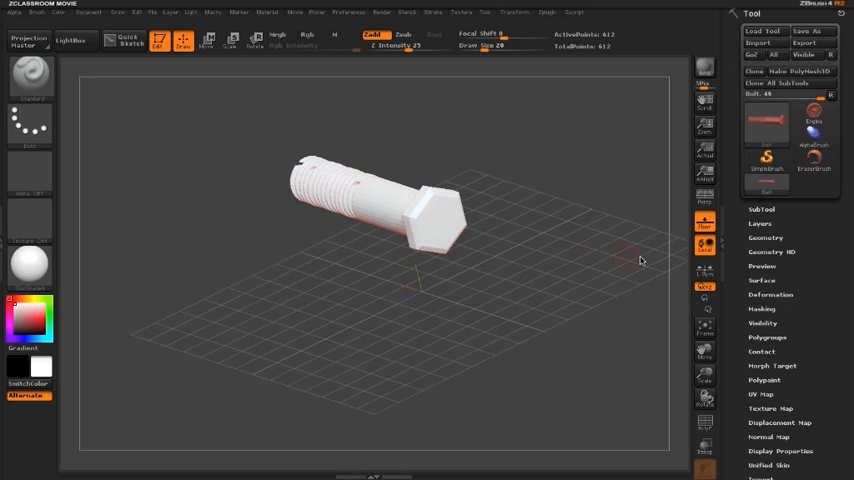
Append a Plane3D subtool beside the bolt and orbit to view both objects.
click(760, 208)
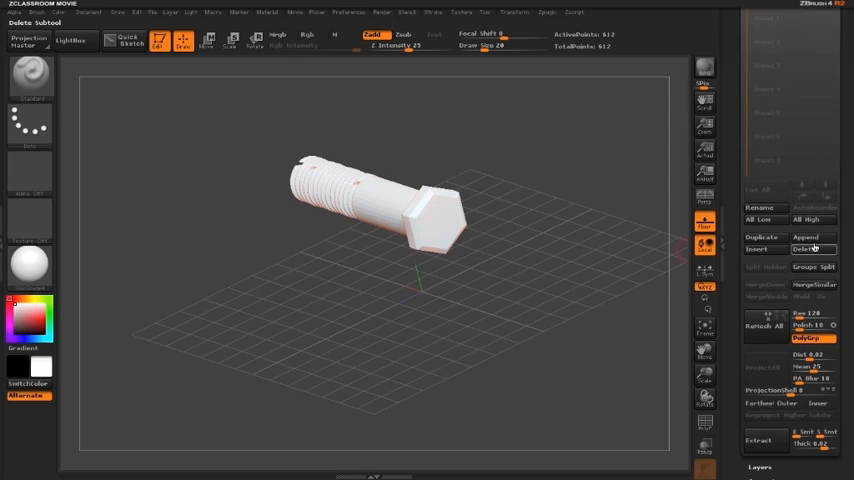
mouse_move(804, 236)
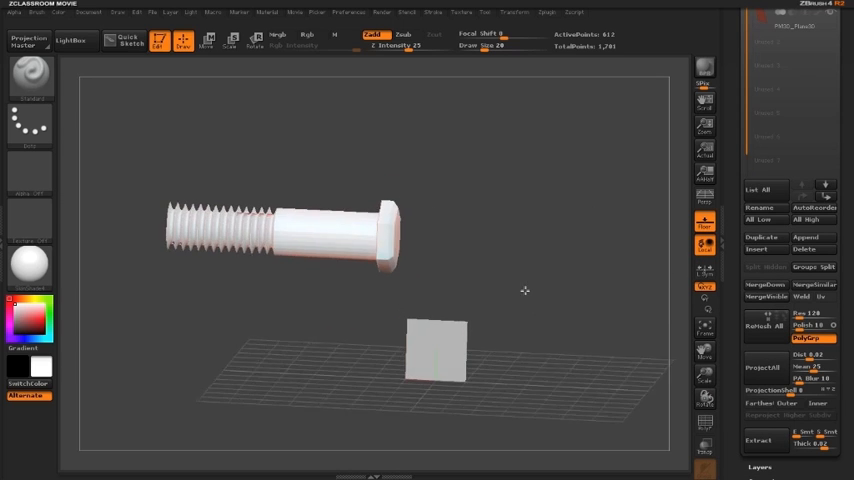
drag(524, 290, 512, 322)
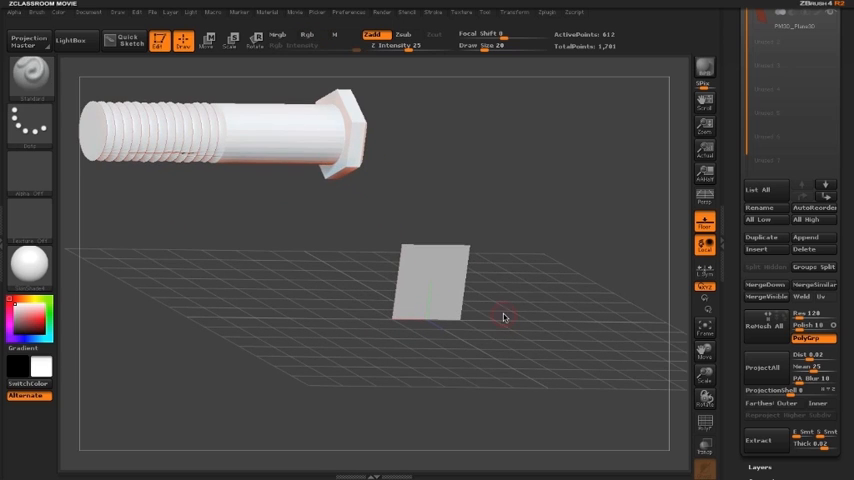
drag(504, 318, 450, 290)
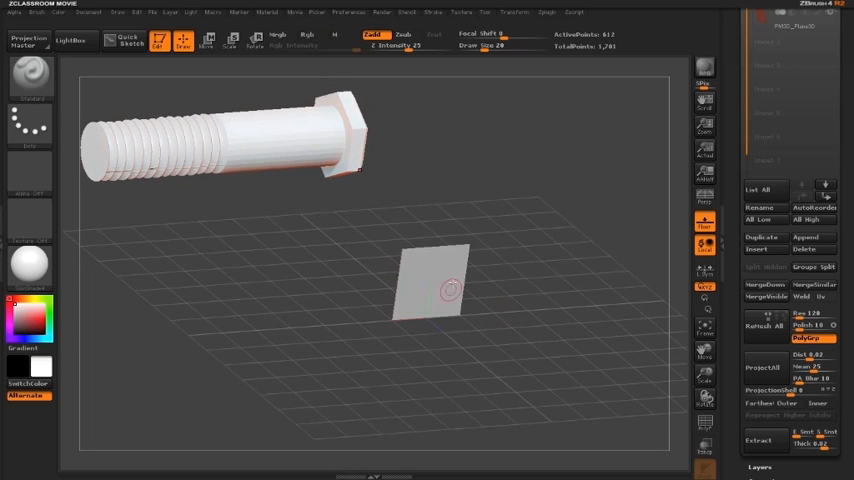
mouse_move(448, 328)
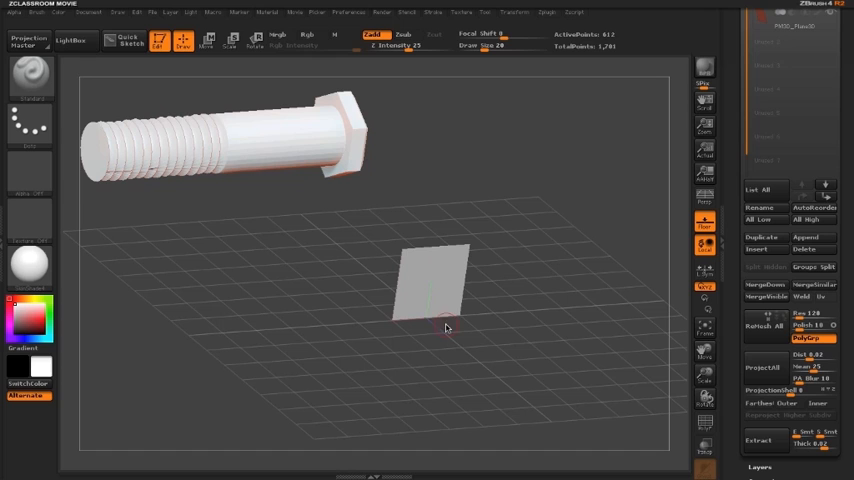
mouse_move(96, 114)
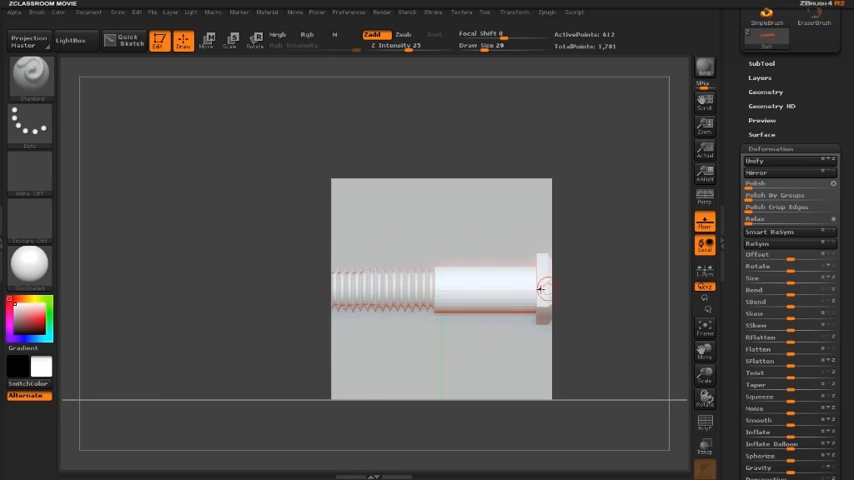
mouse_move(620, 294)
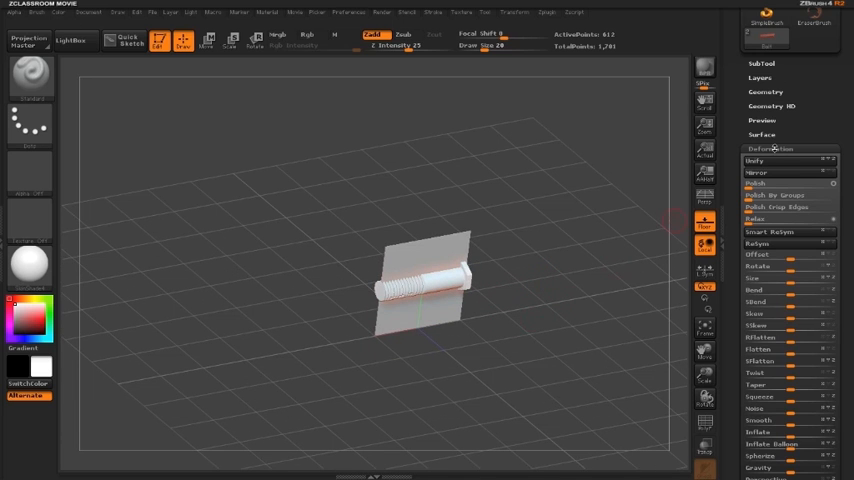
Collapse the Deformation palette after moving the bolt onto the plane.
click(770, 148)
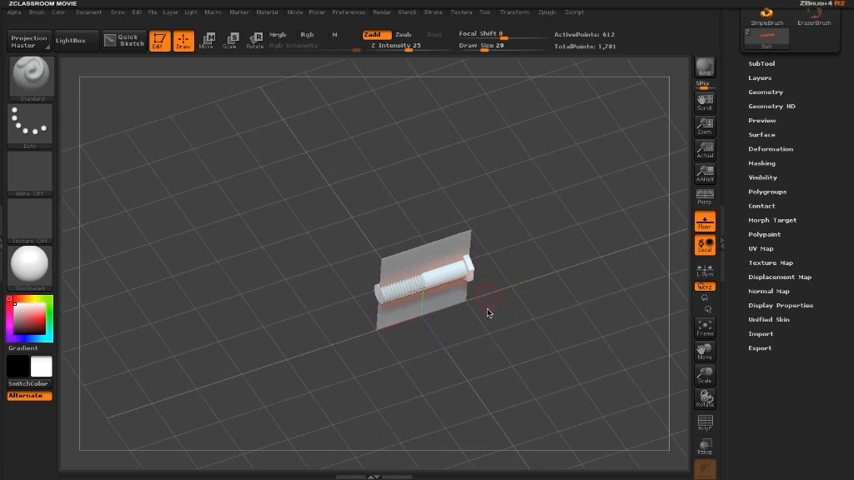
mouse_move(480, 380)
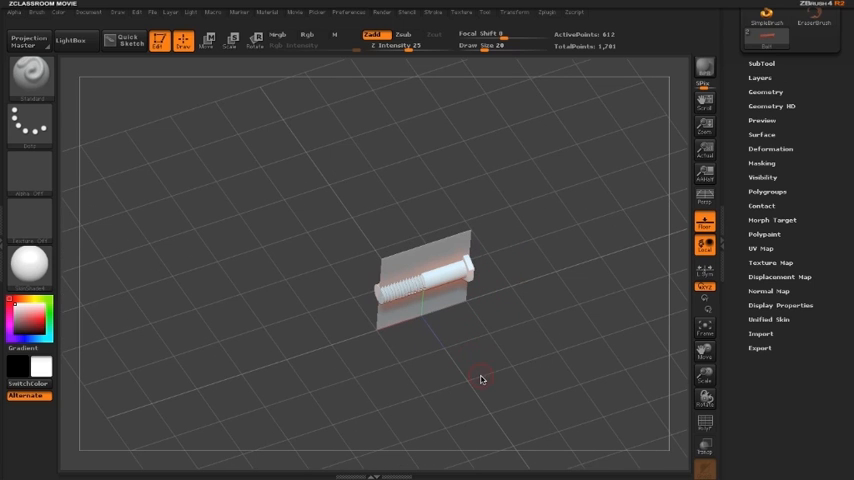
Rotate the bolt 90 degrees so it pierces the plane and orbit to verify.
click(762, 120)
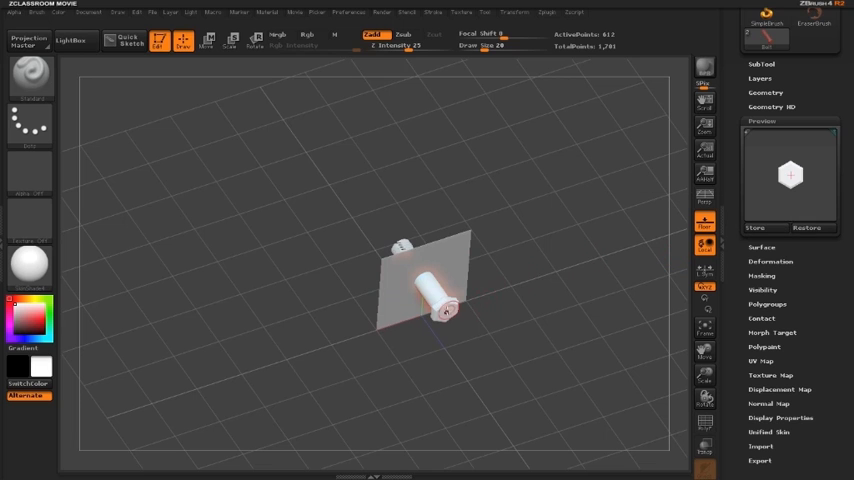
drag(440, 304, 466, 300)
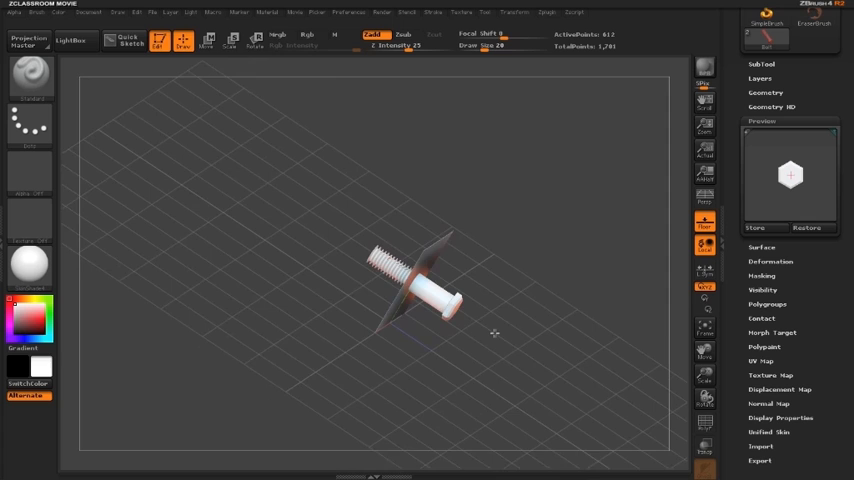
drag(430, 284, 444, 300)
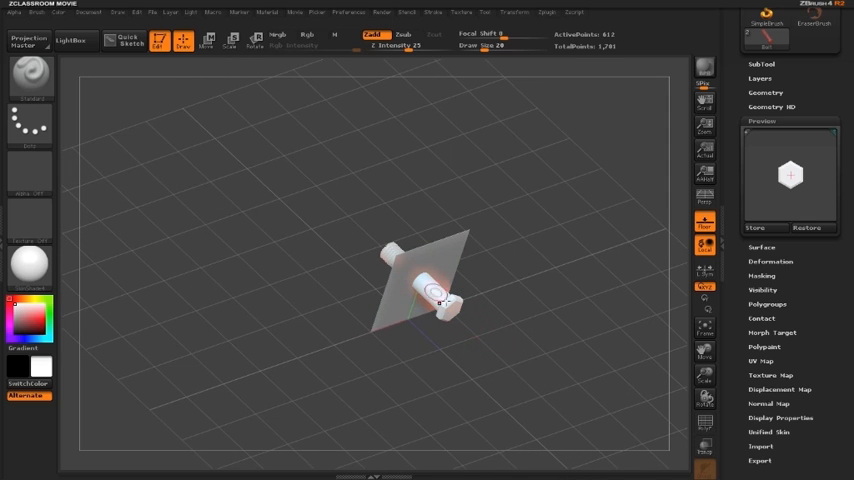
drag(444, 300, 520, 284)
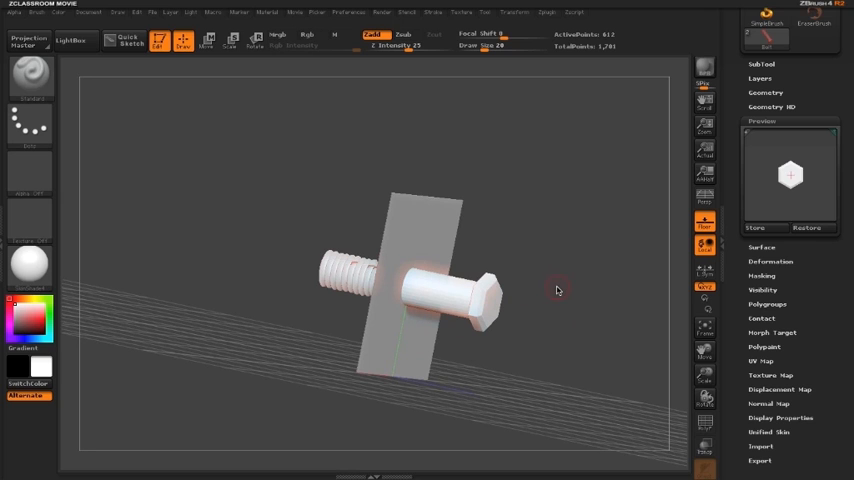
mouse_move(512, 208)
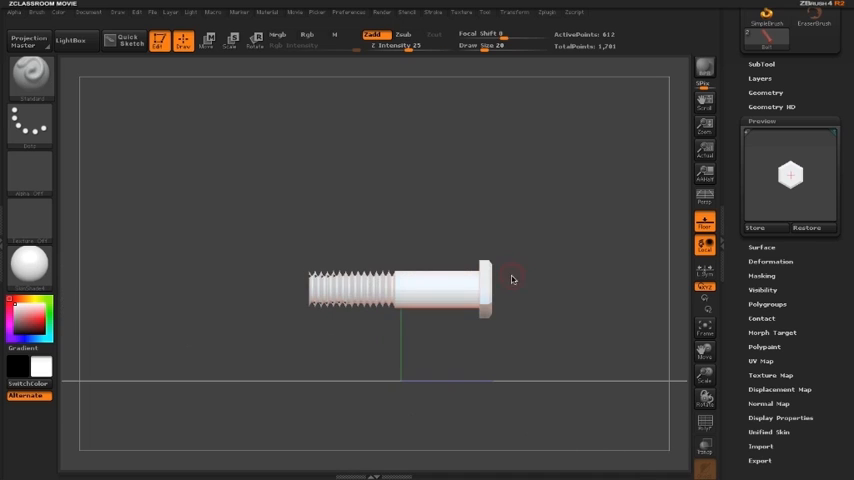
Show the Brush palette from the current brush thumbnail.
click(206, 40)
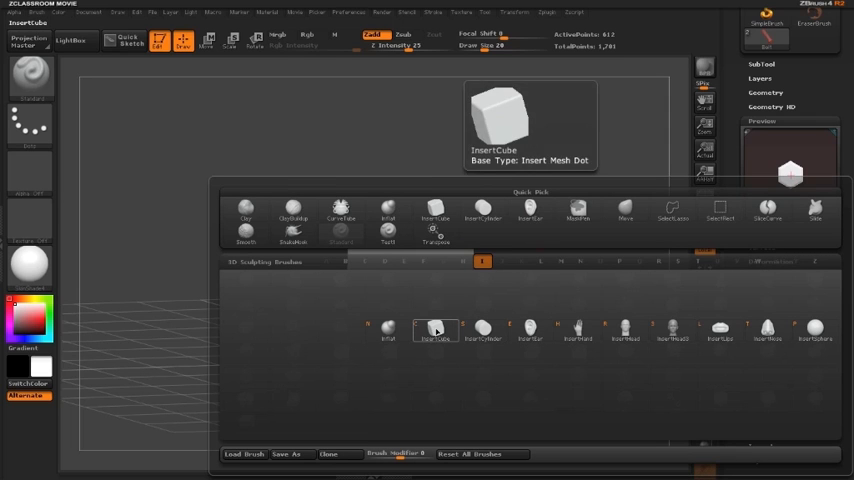
Use InsertCube as template and create an InsertMesh brush from the bolt.
click(436, 330)
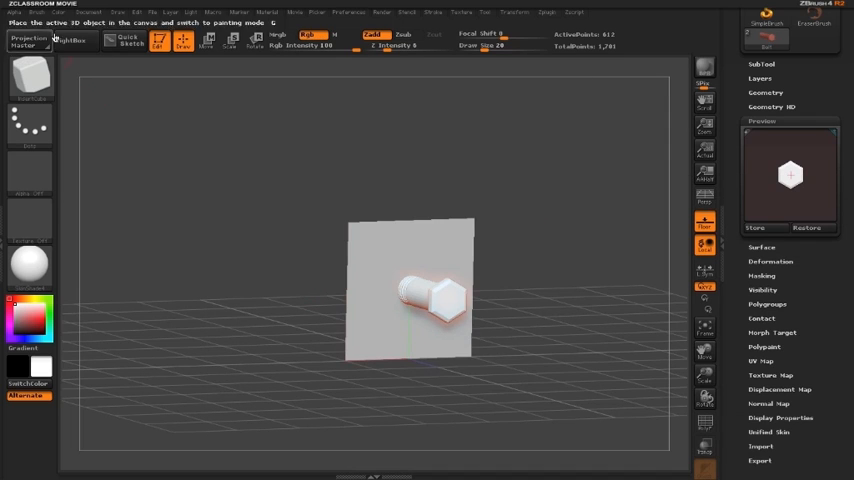
click(36, 12)
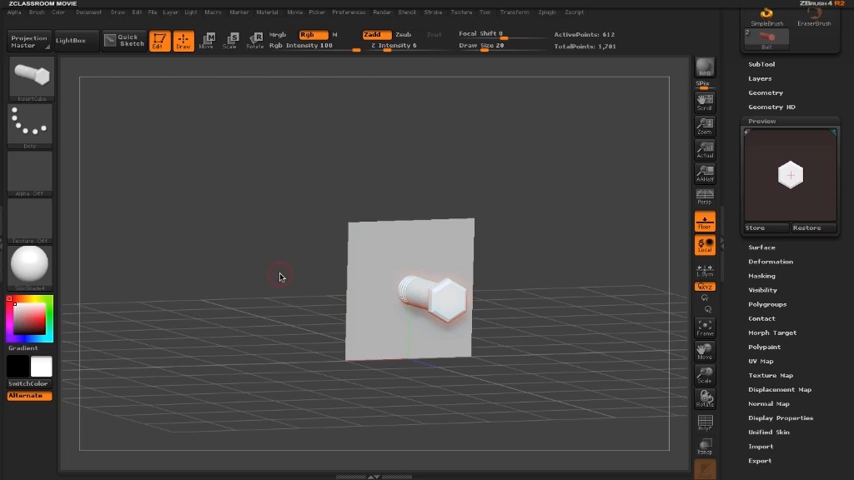
mouse_move(144, 152)
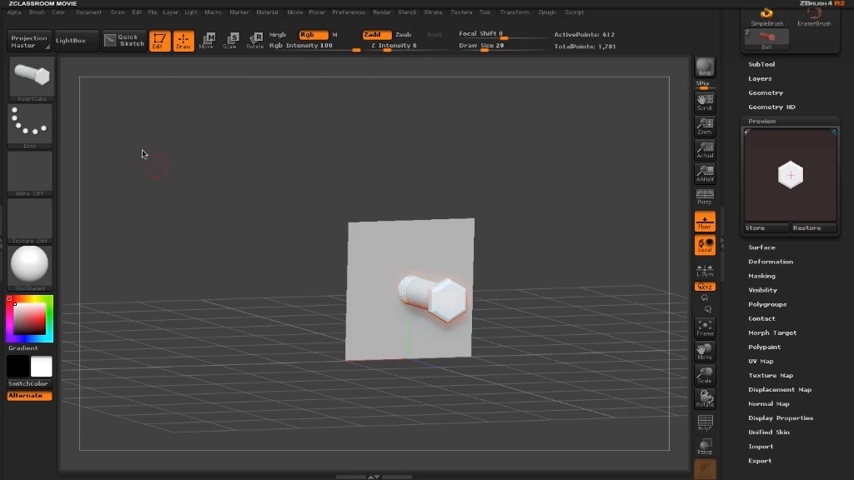
mouse_move(30, 80)
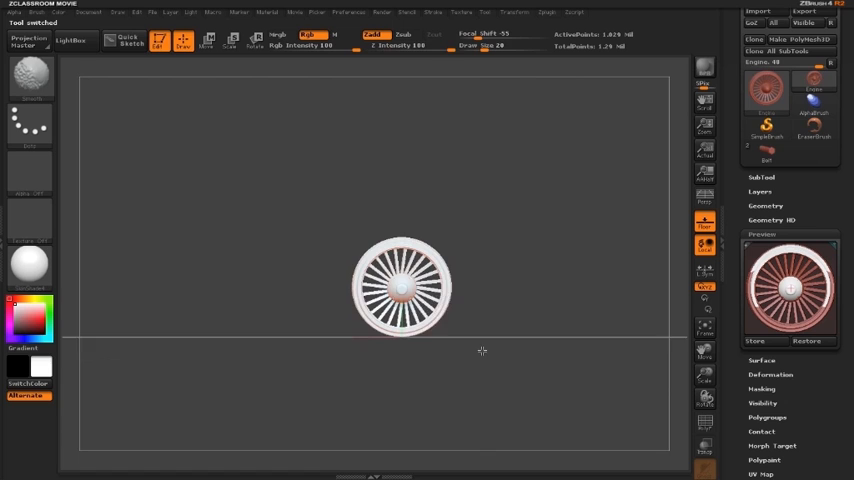
Drag the Insert Bolt brush on the engine rim to stamp the bolt ring, then inspect it.
drag(400, 288, 530, 258)
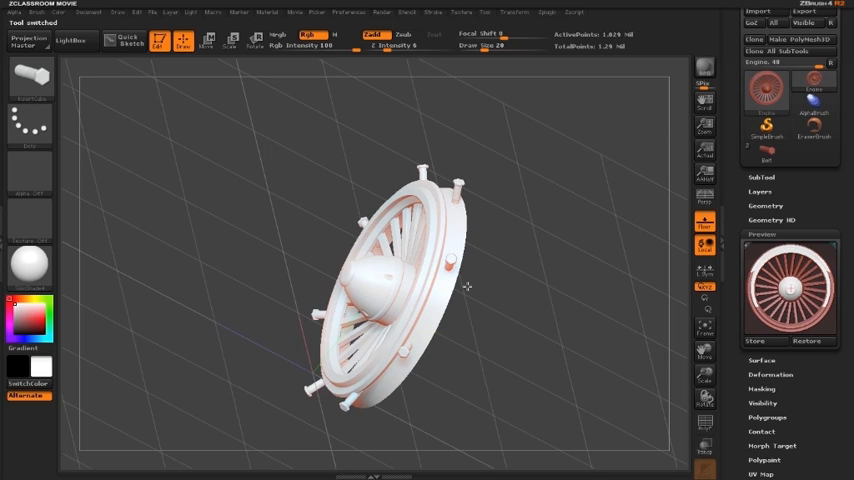
drag(400, 280, 450, 320)
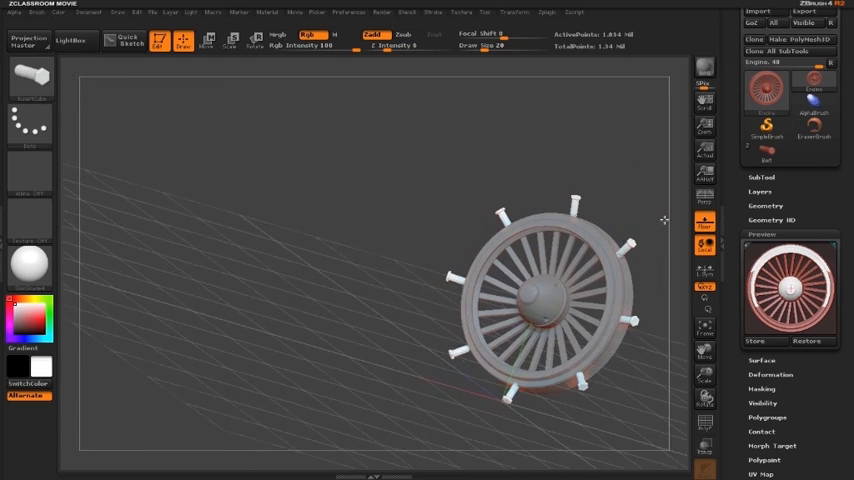
drag(544, 290, 390, 290)
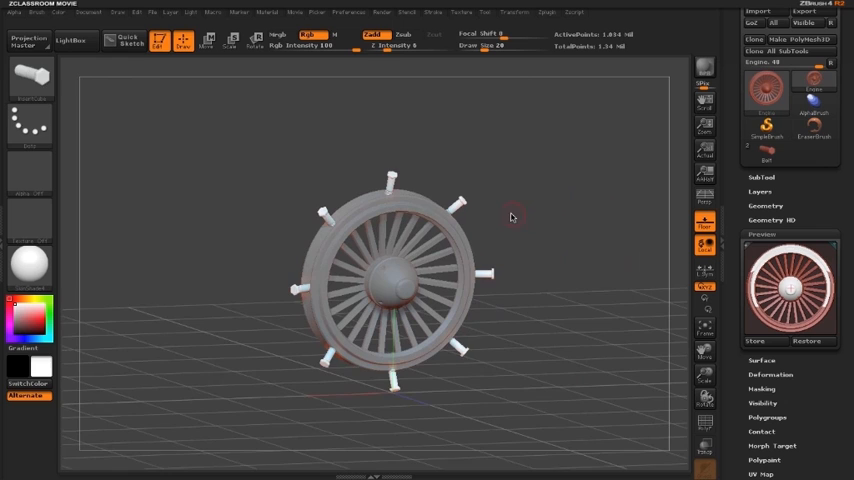